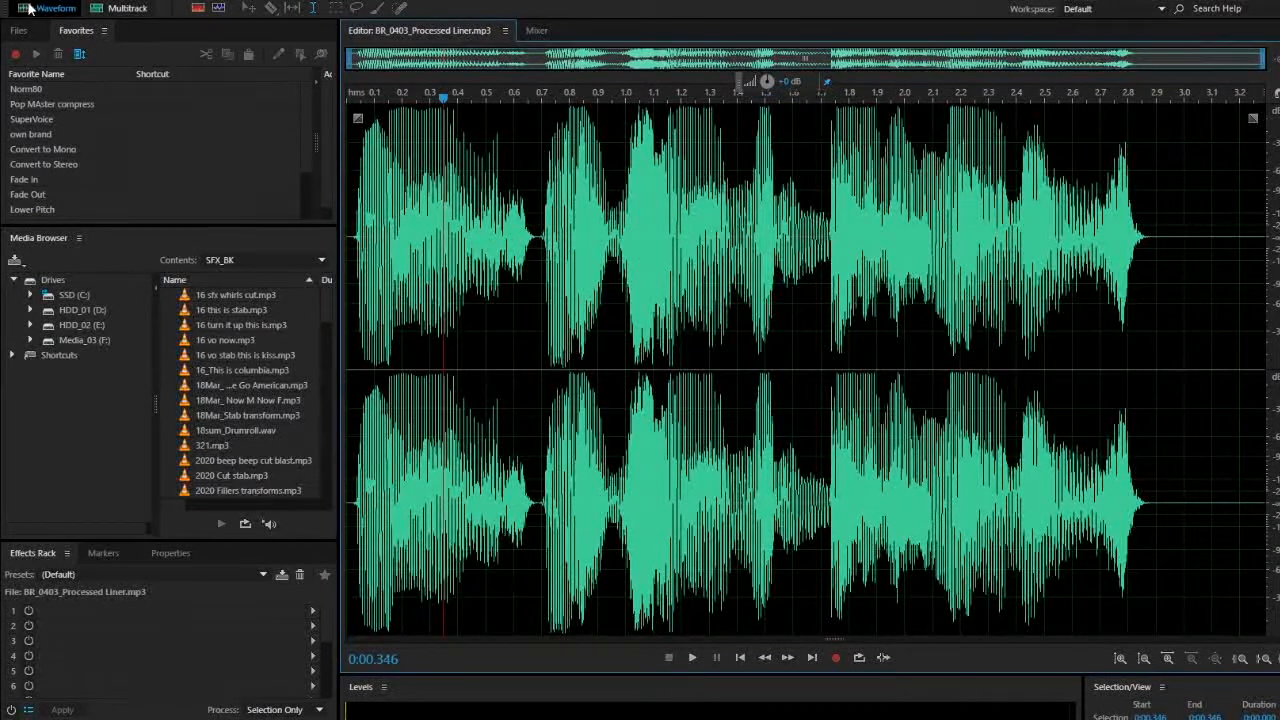
Step: Play and stop the liner, then open the Windows sound settings from Audition's Audio Hardware preferences
left_click(30, 8)
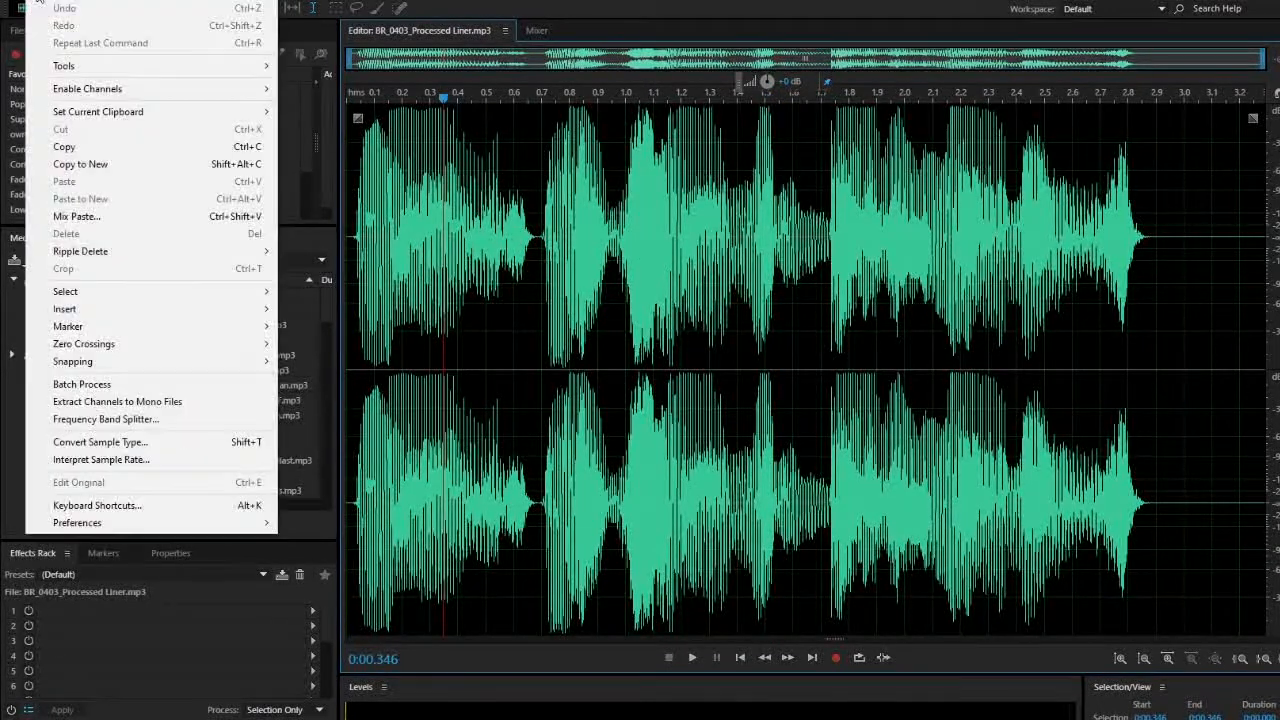
mouse_move(78, 522)
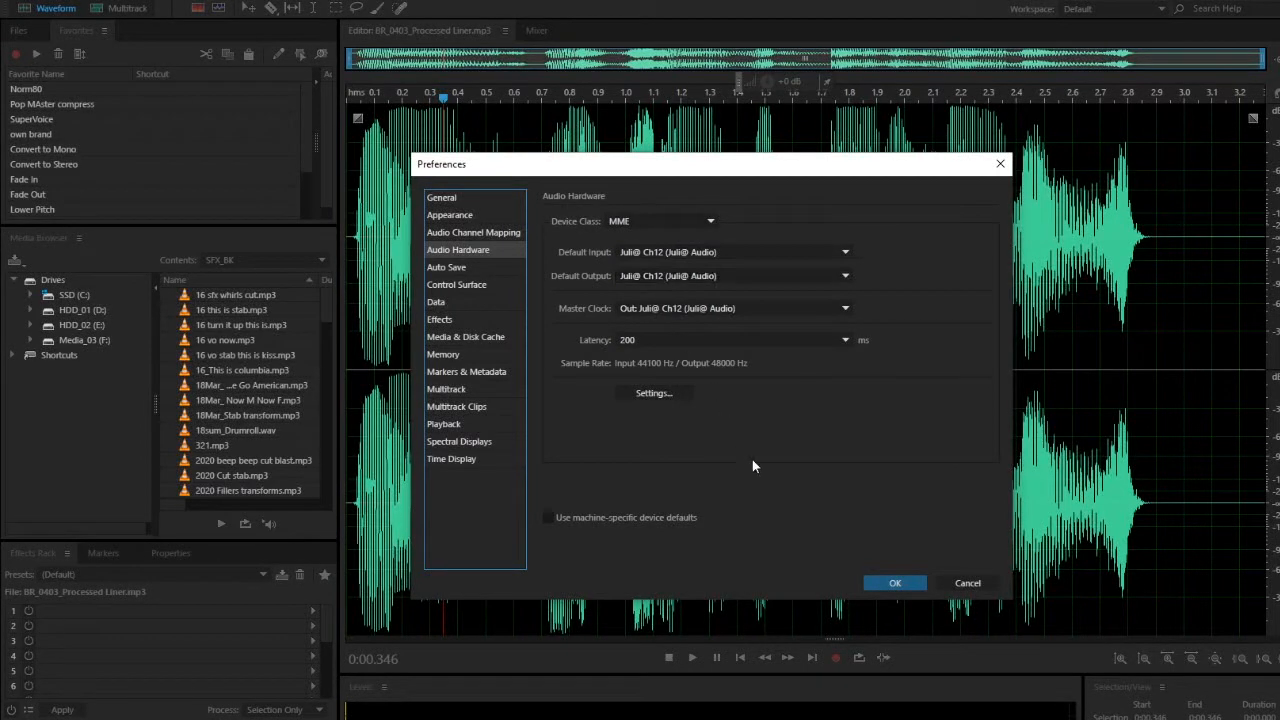
left_click(894, 583)
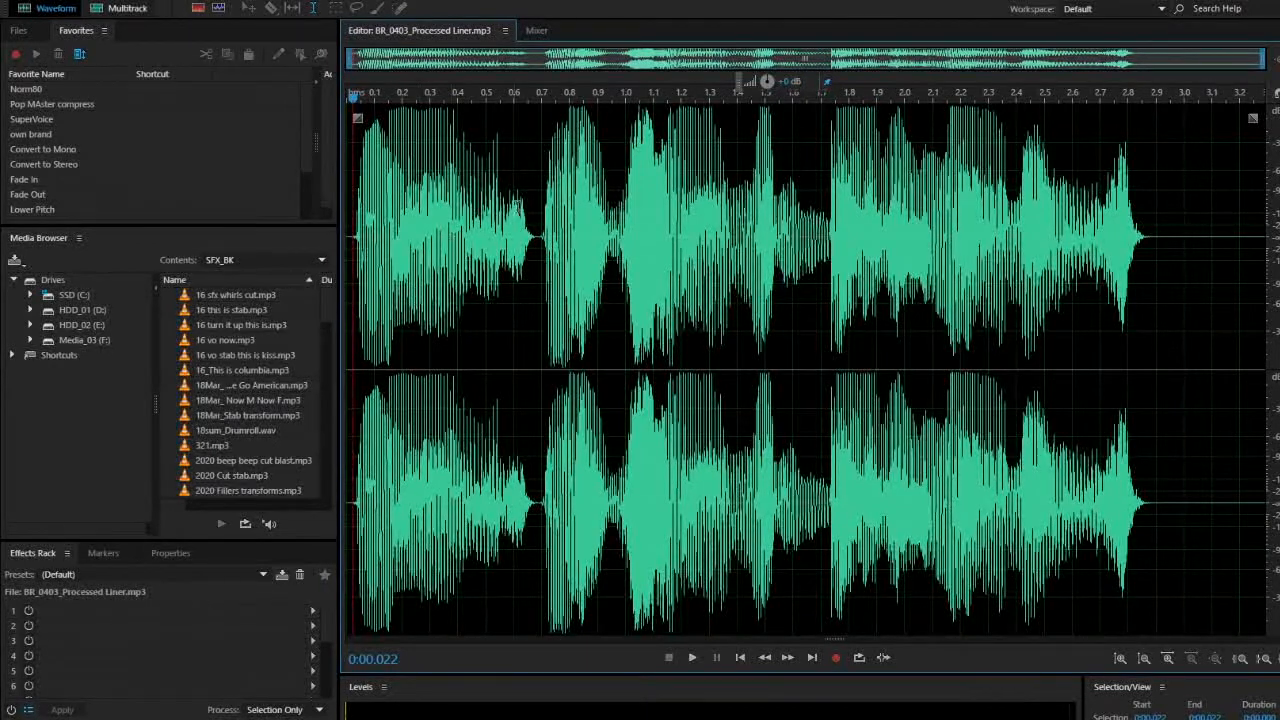
left_click(692, 657)
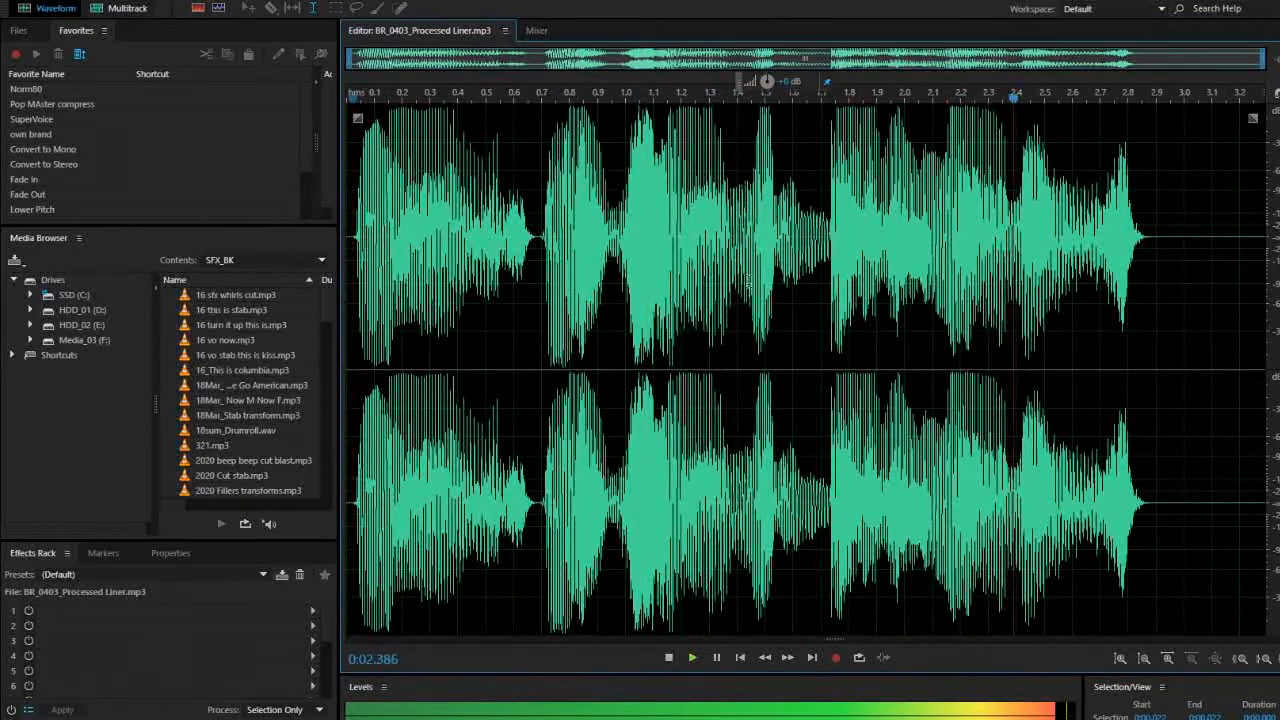
left_click(668, 657)
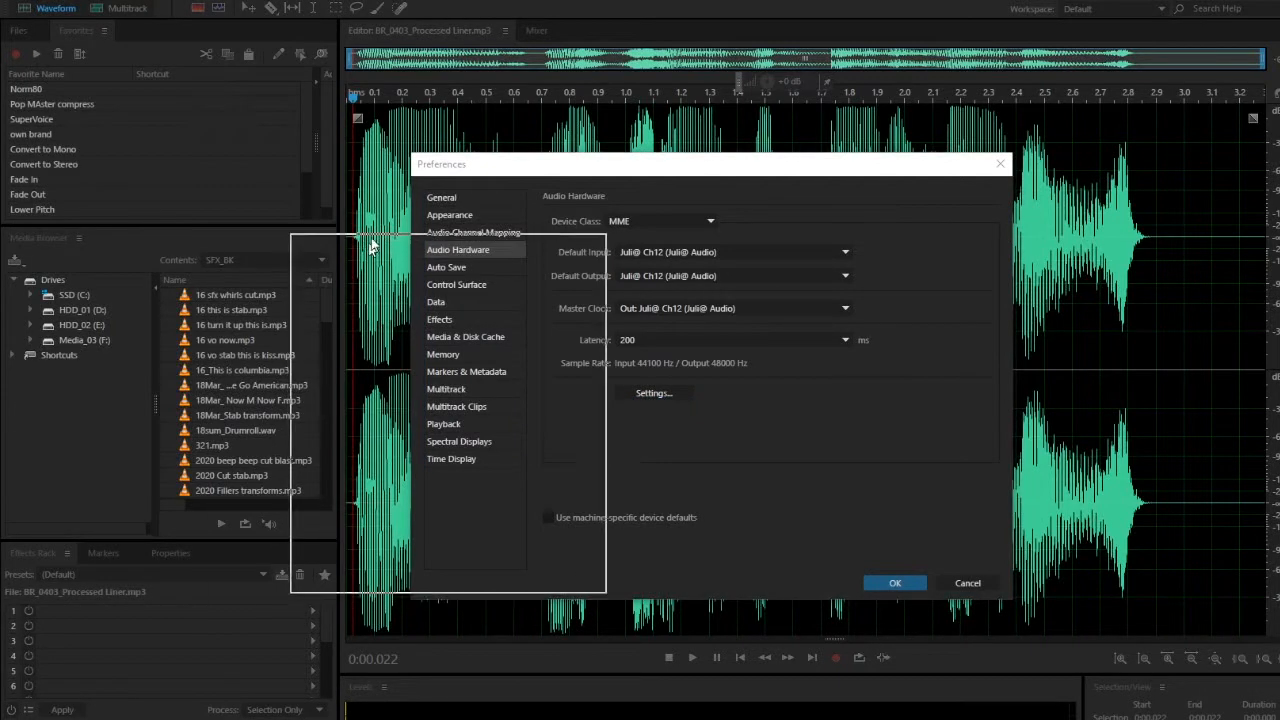
left_click(653, 393)
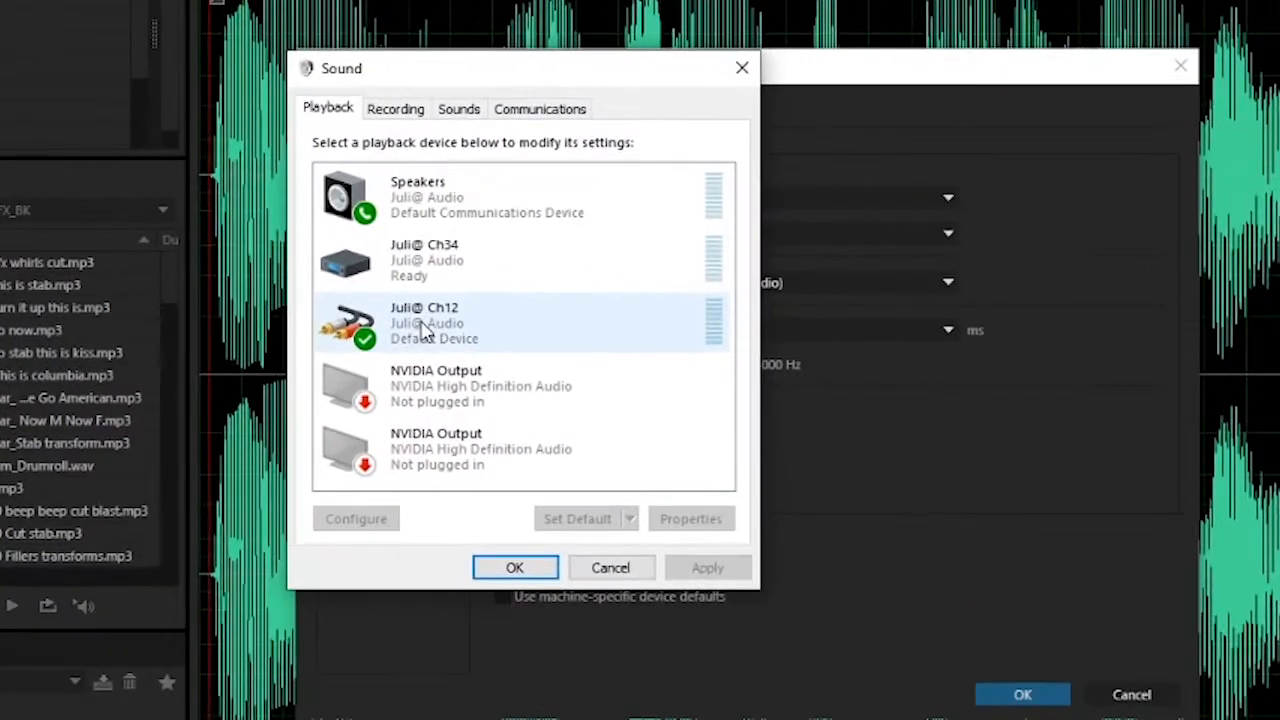
Step: Open the Juli@ Ch12 device properties on the Advanced tab showing 48000 Hz
right_click(425, 322)
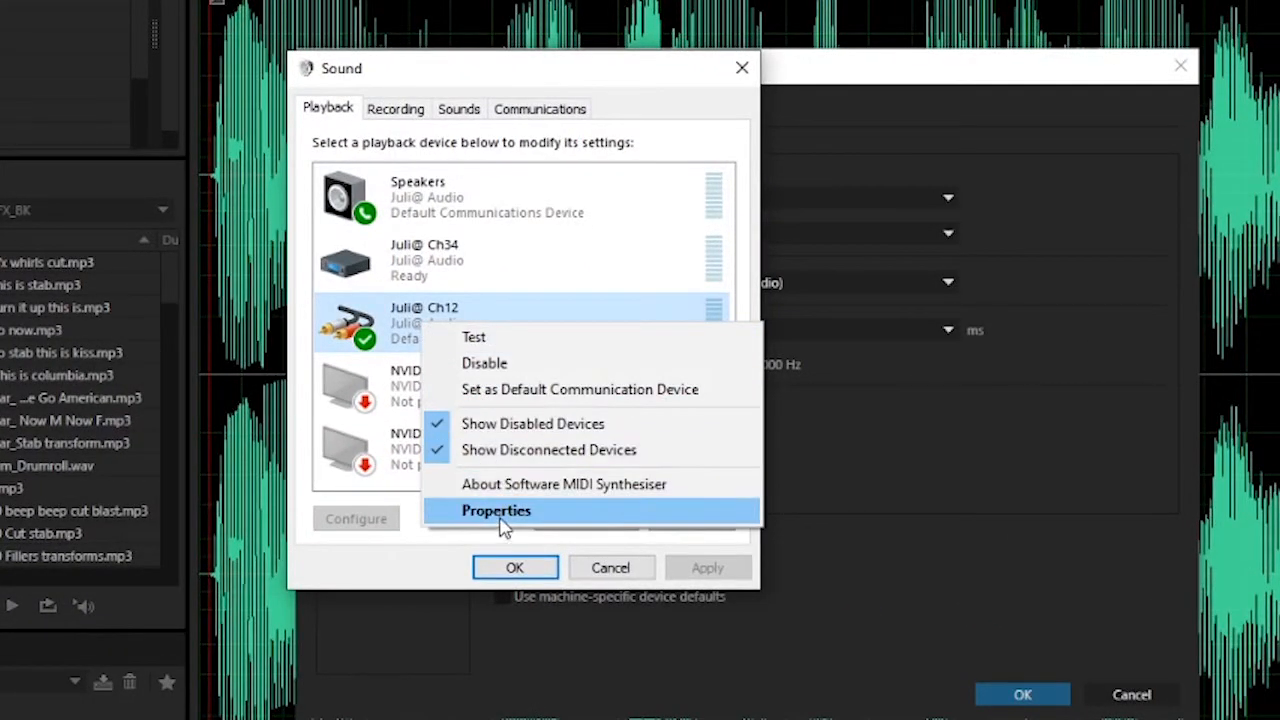
left_click(495, 510)
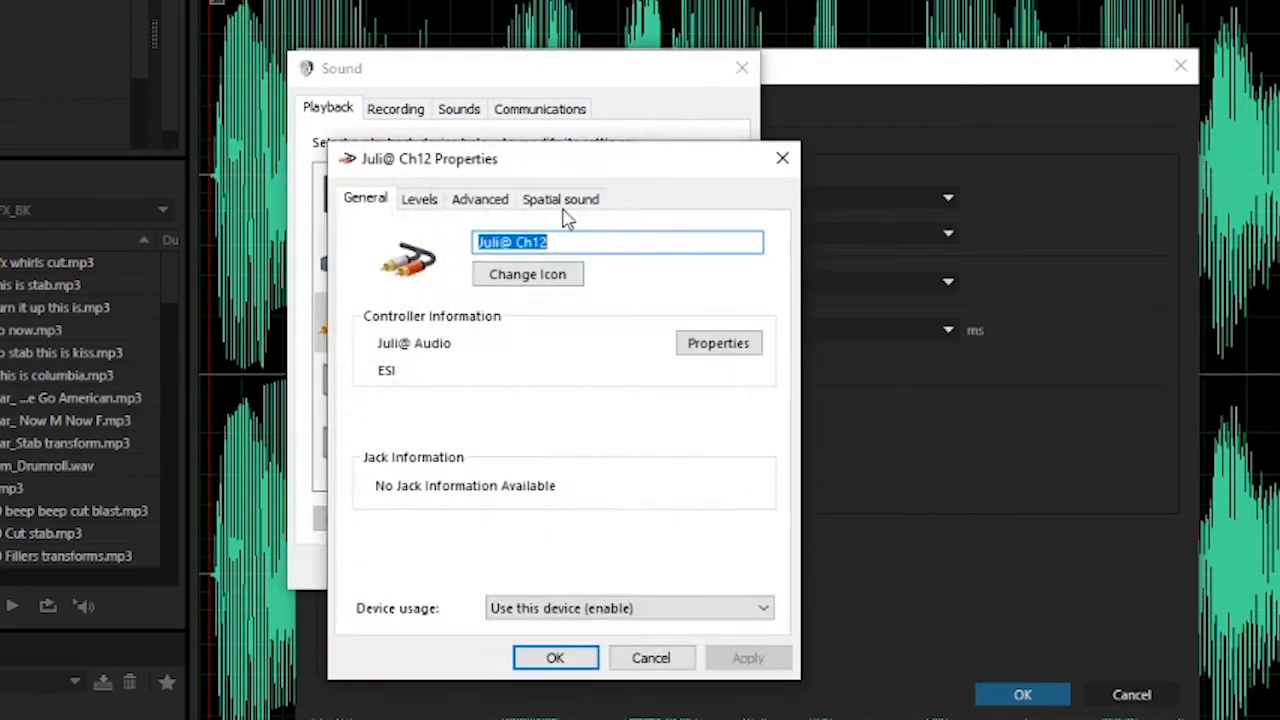
left_click(480, 198)
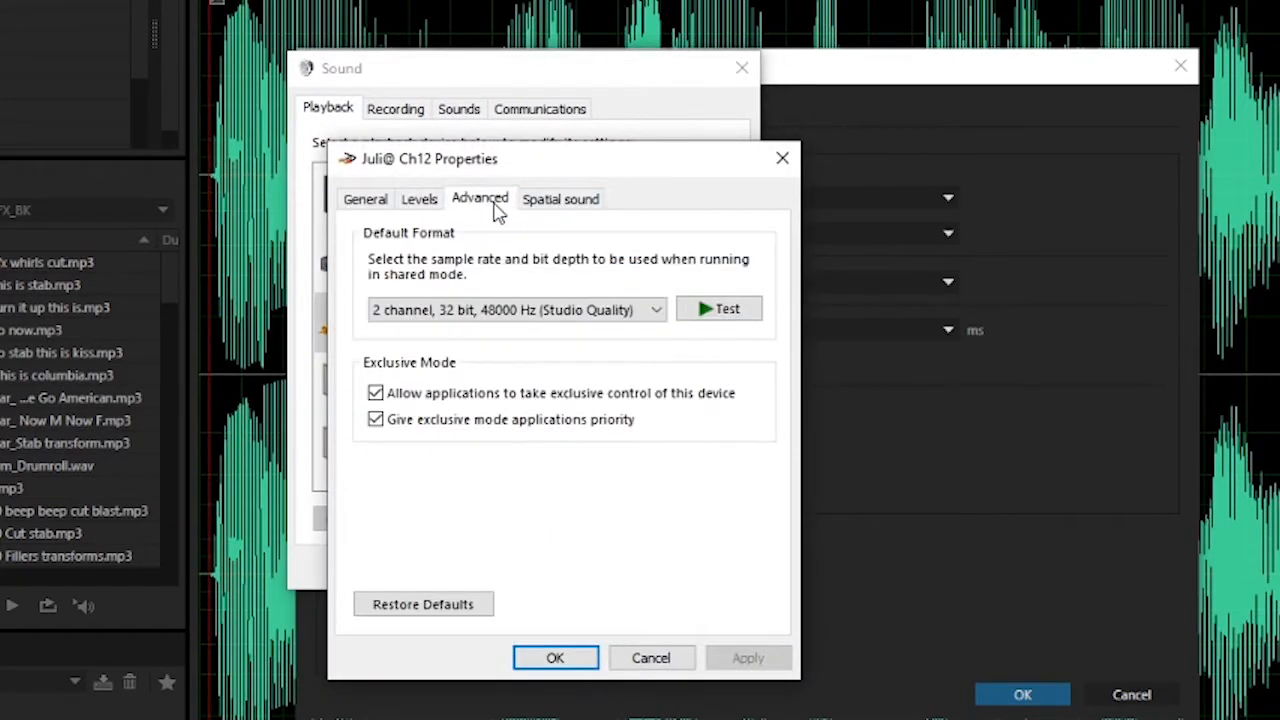
Step: Apply 2 channel, 32 bit, 44100 Hz as Juli@ Ch12's default format, confirming despite the device-in-use warning
left_click(515, 309)
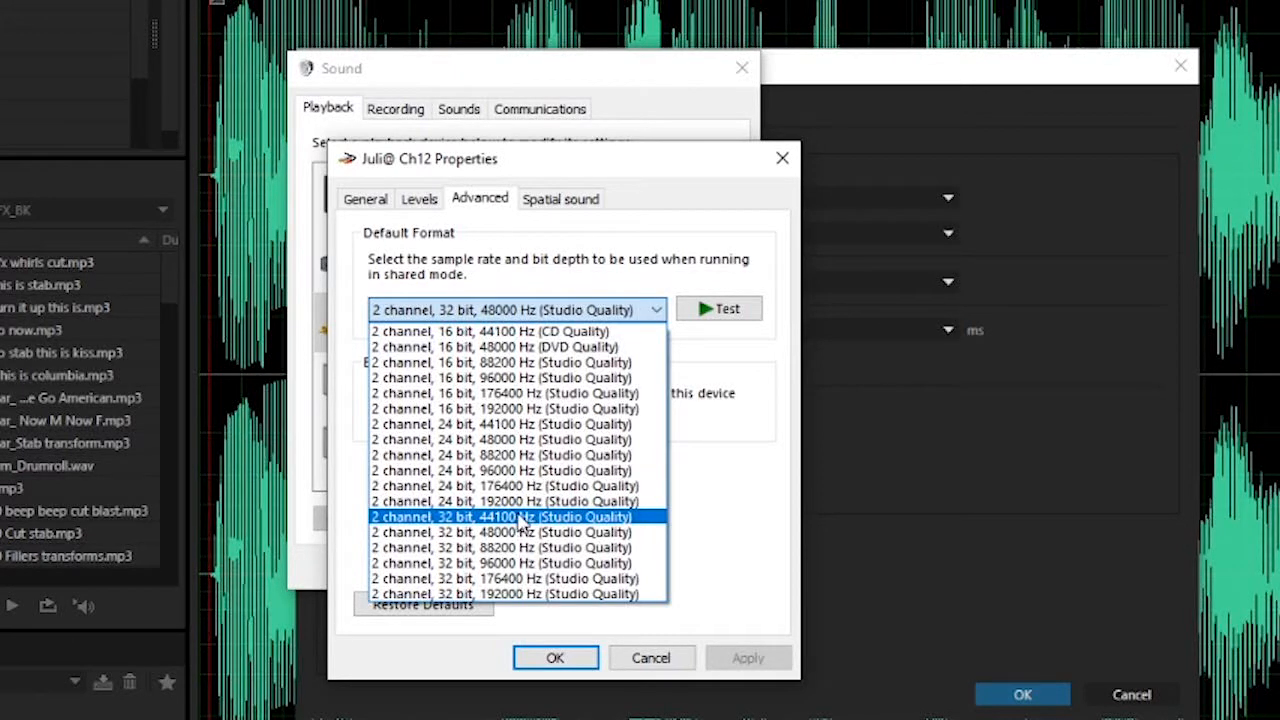
left_click(505, 516)
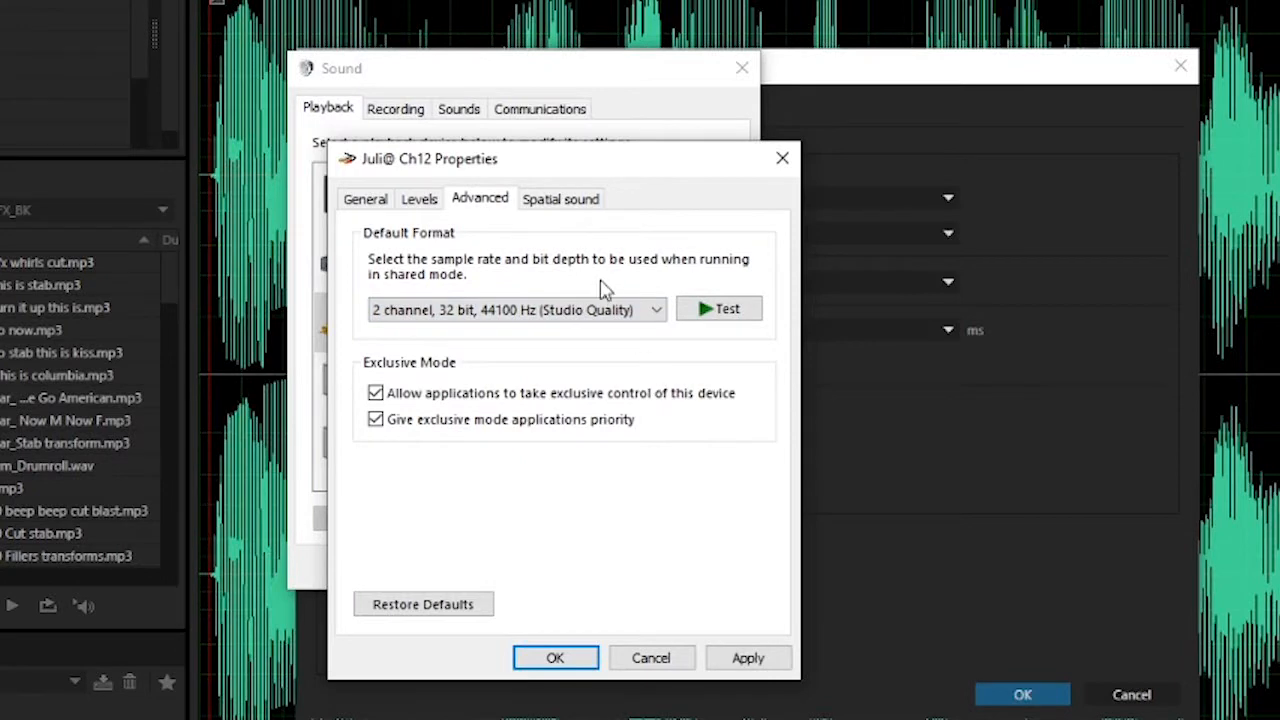
left_click(718, 308)
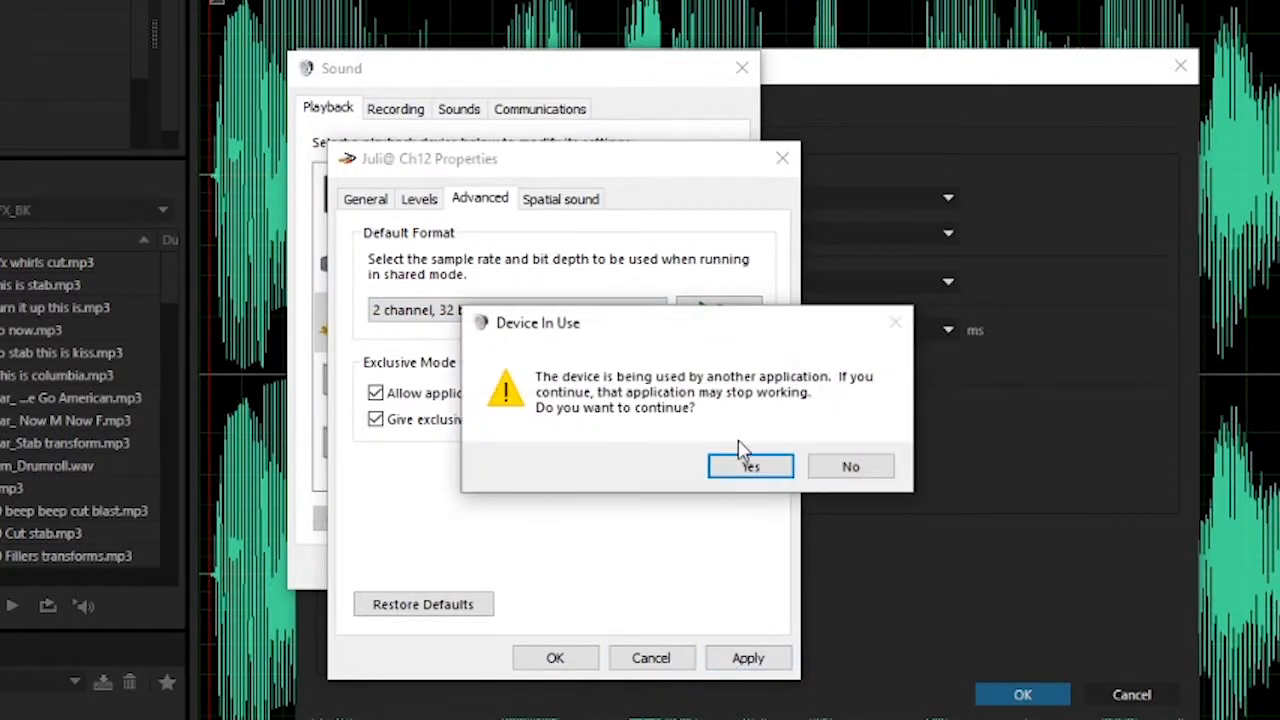
left_click(750, 466)
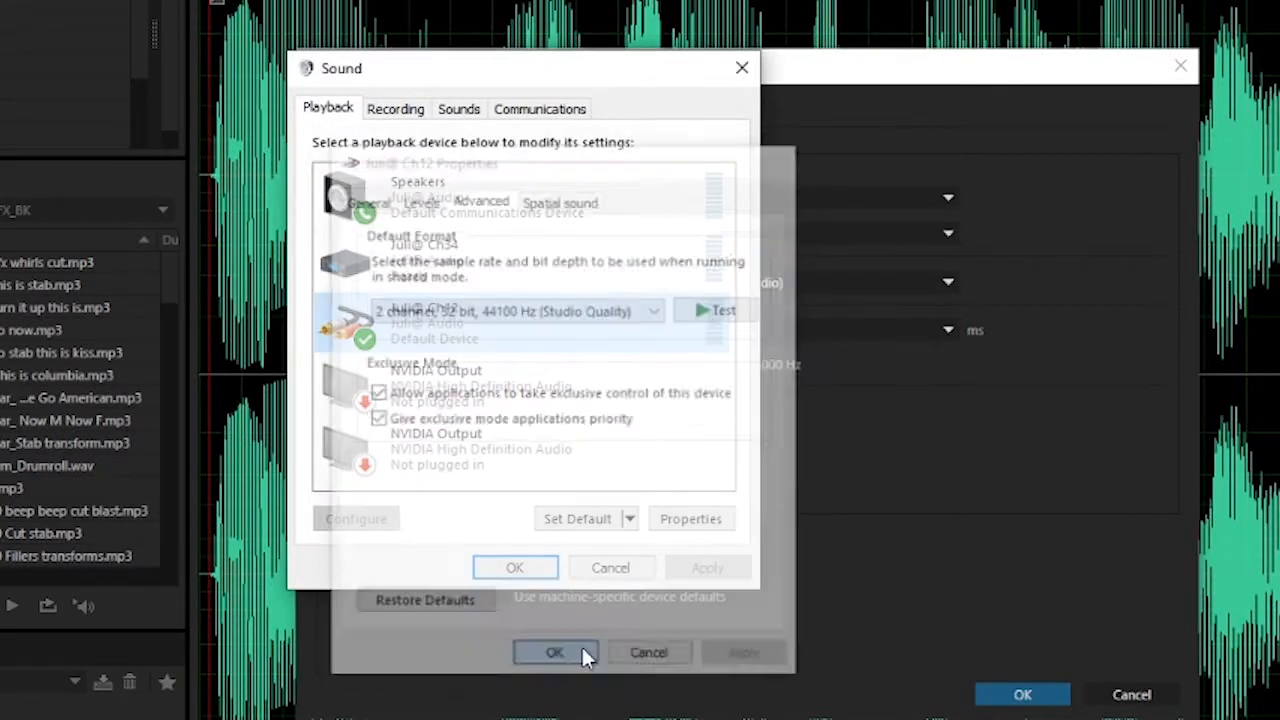
Step: Close the Sound and Audition preference dialogs, then replay the liner to check its speed
left_click(555, 652)
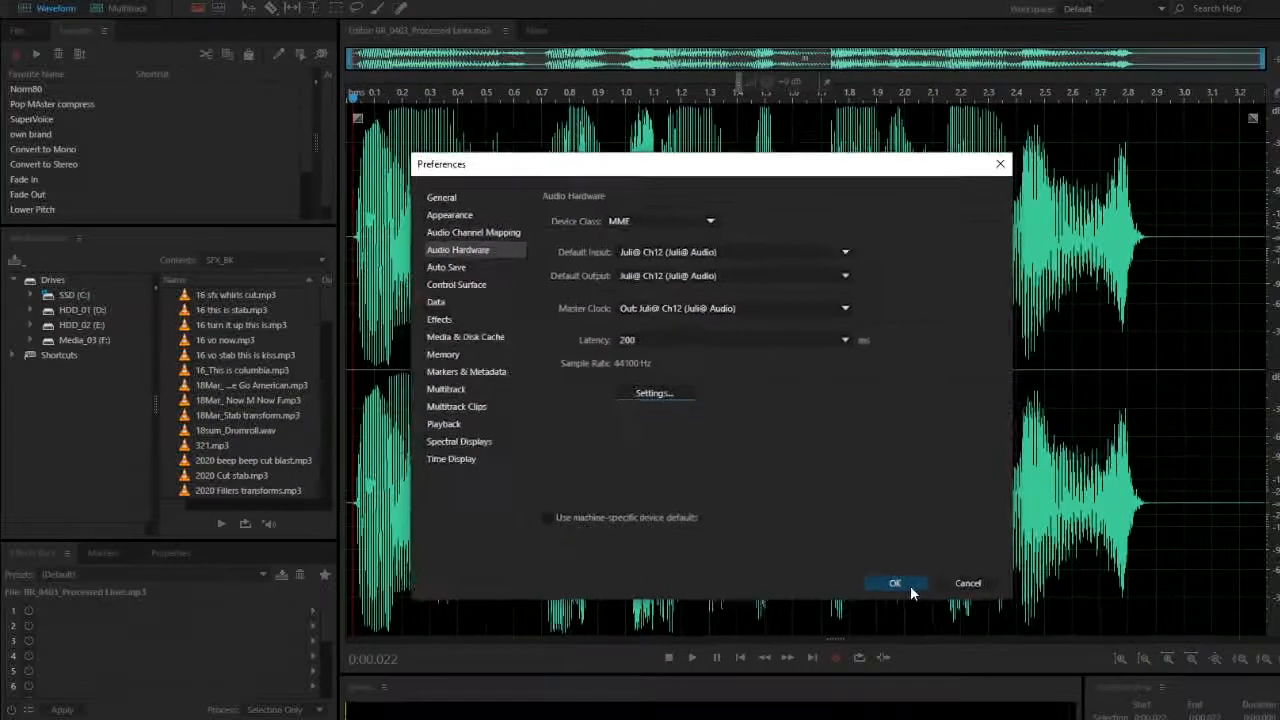
left_click(894, 583)
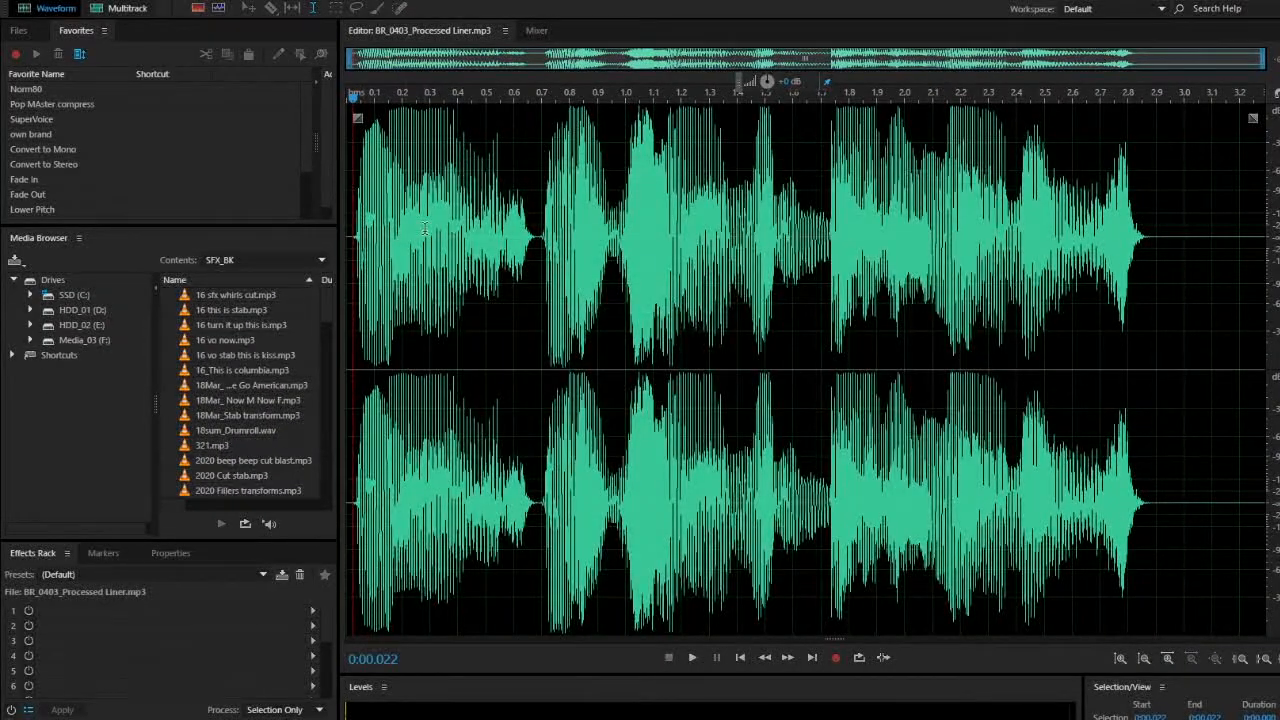
left_click(692, 657)
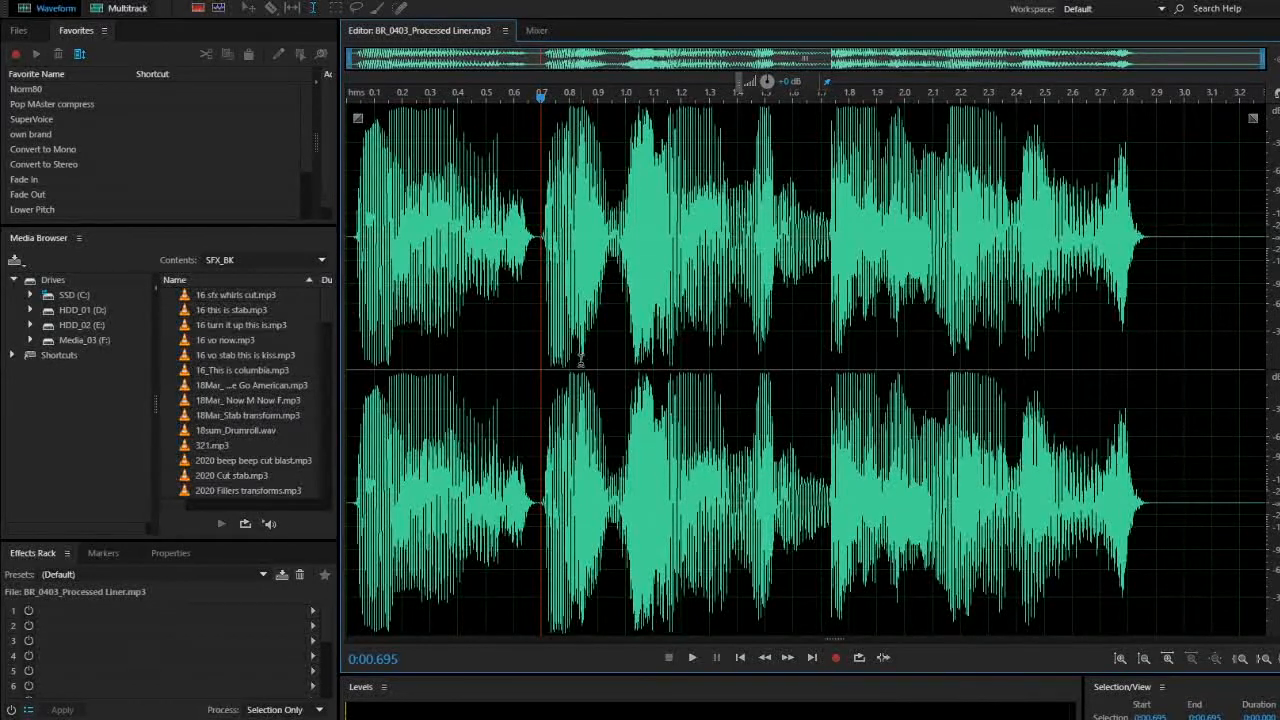
mouse_move(675, 213)
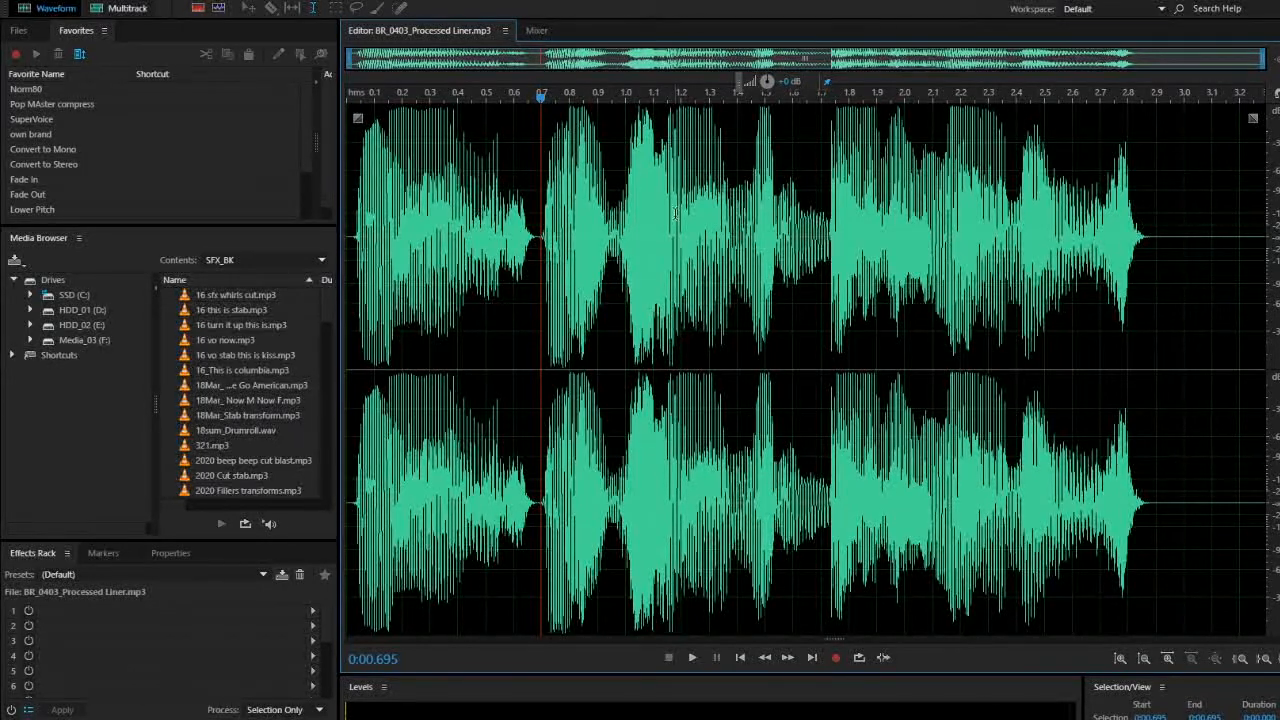